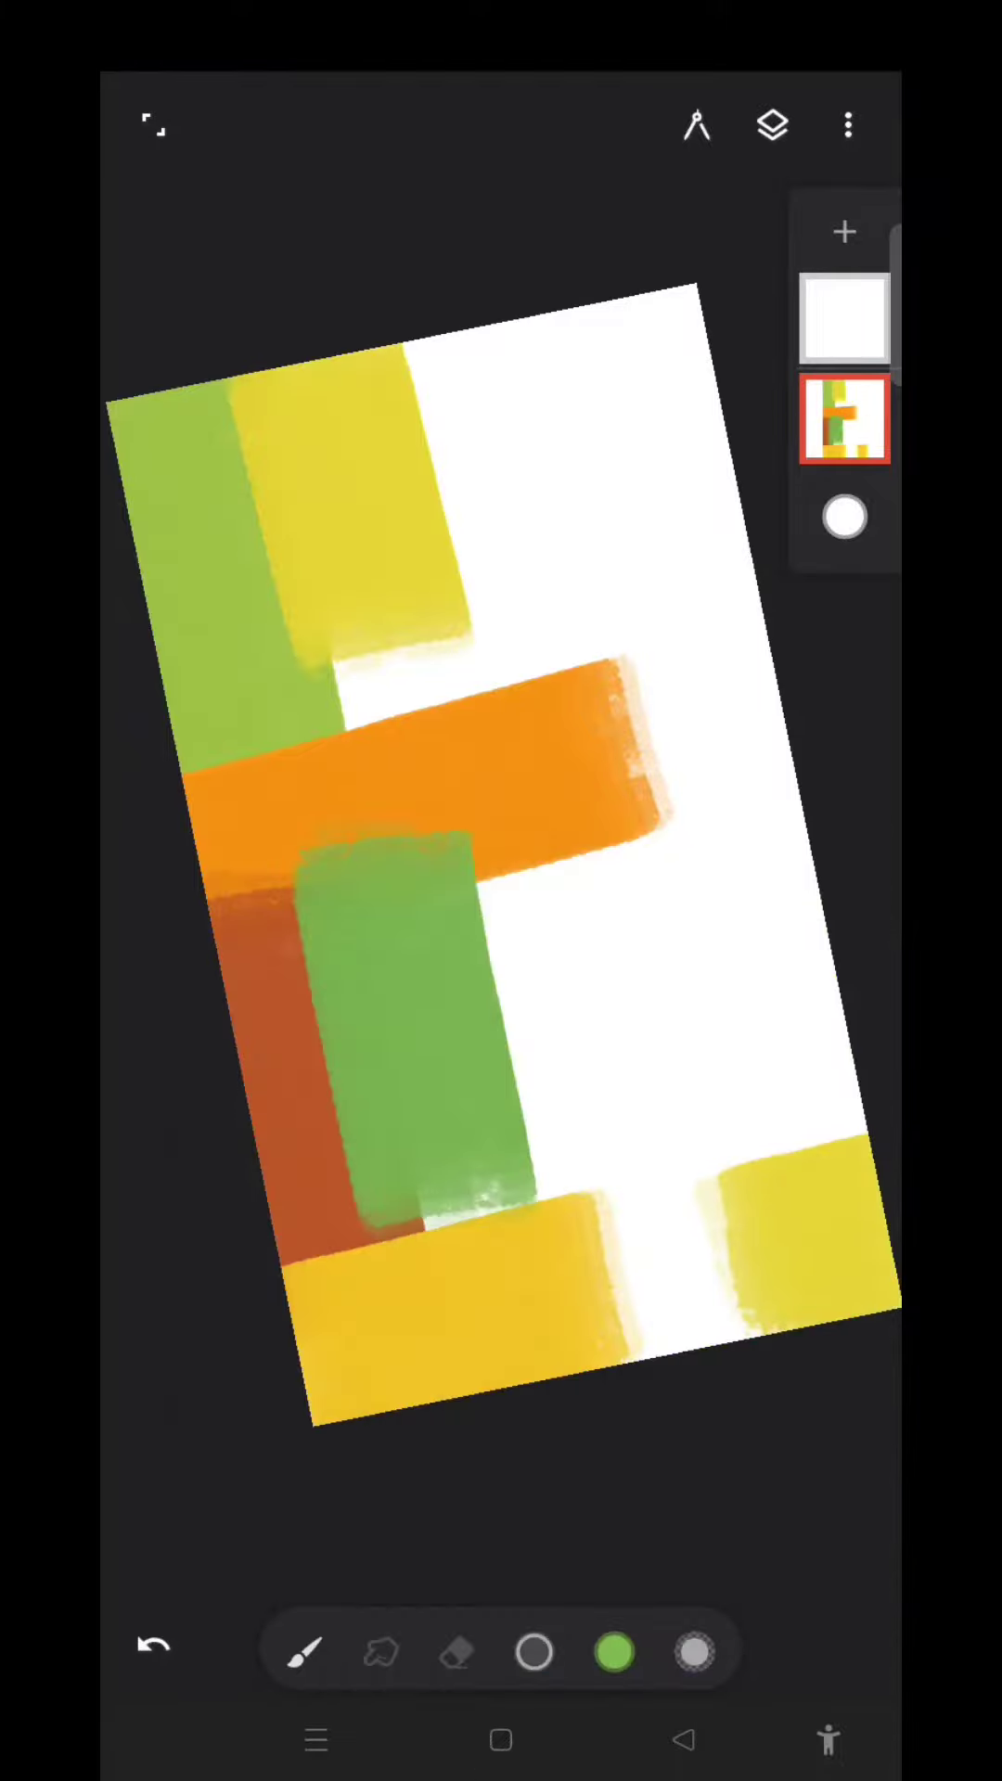
Layer more orange blocks so the patchwork background fully covers the canvas
left_click(620, 1655)
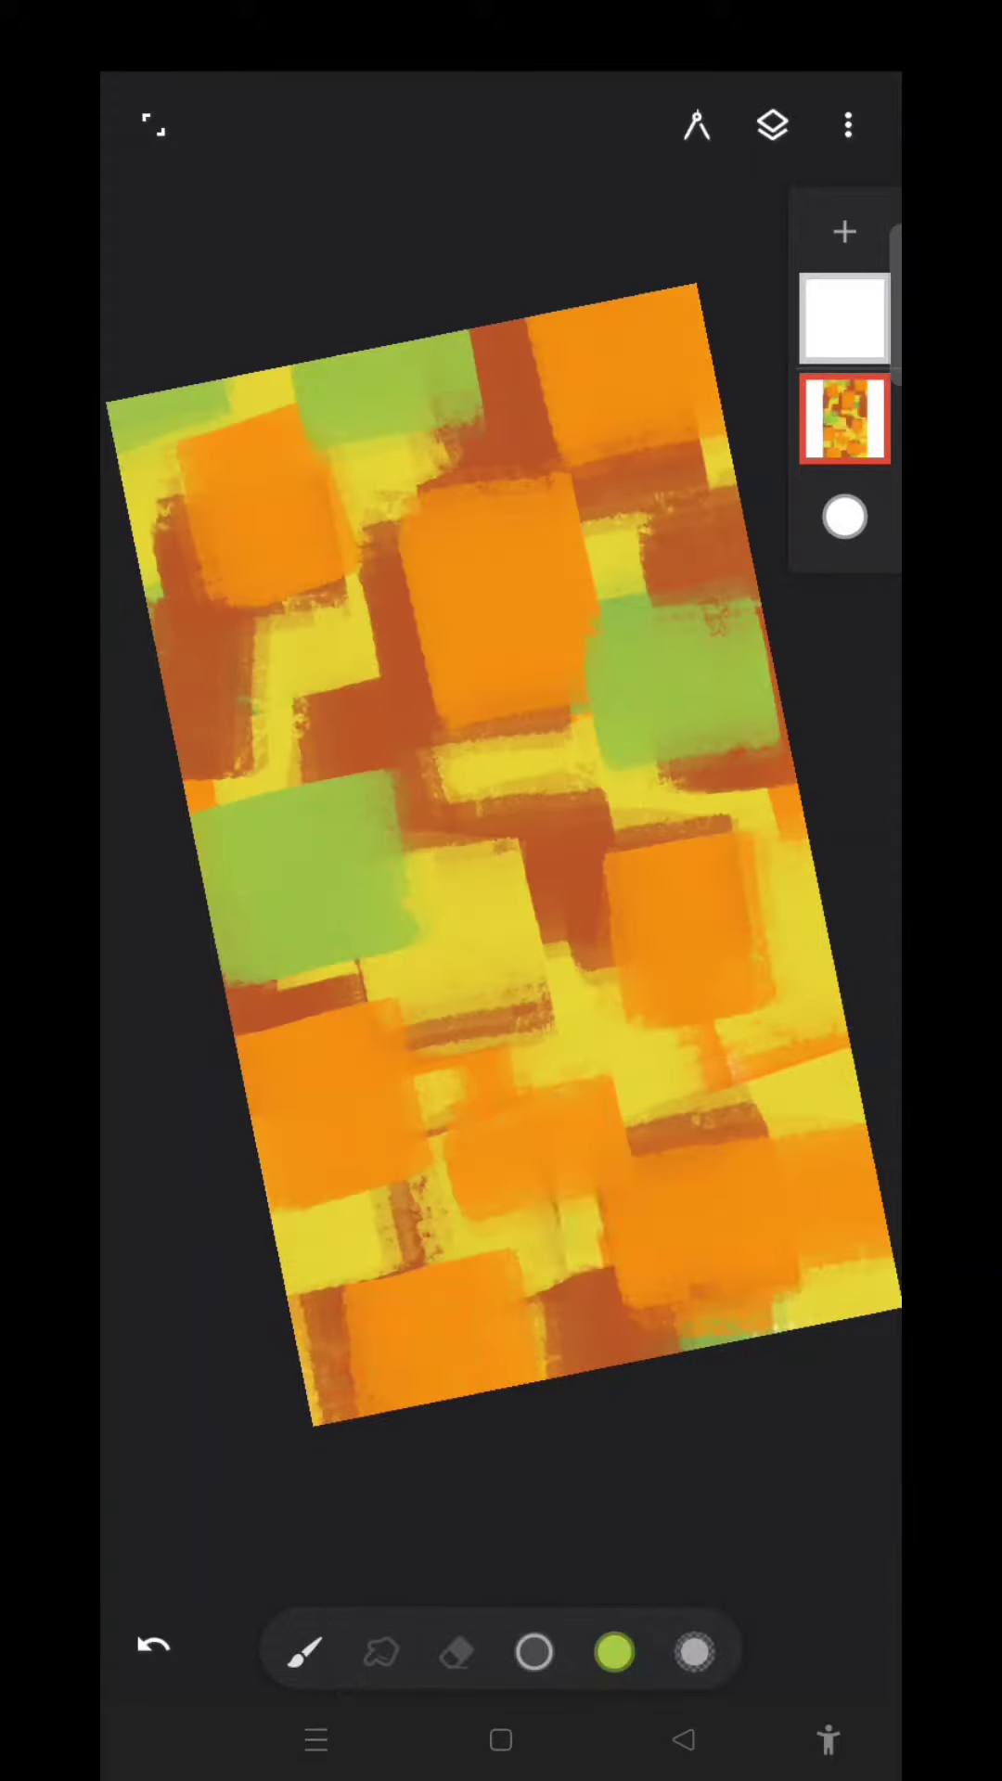
left_click(620, 1651)
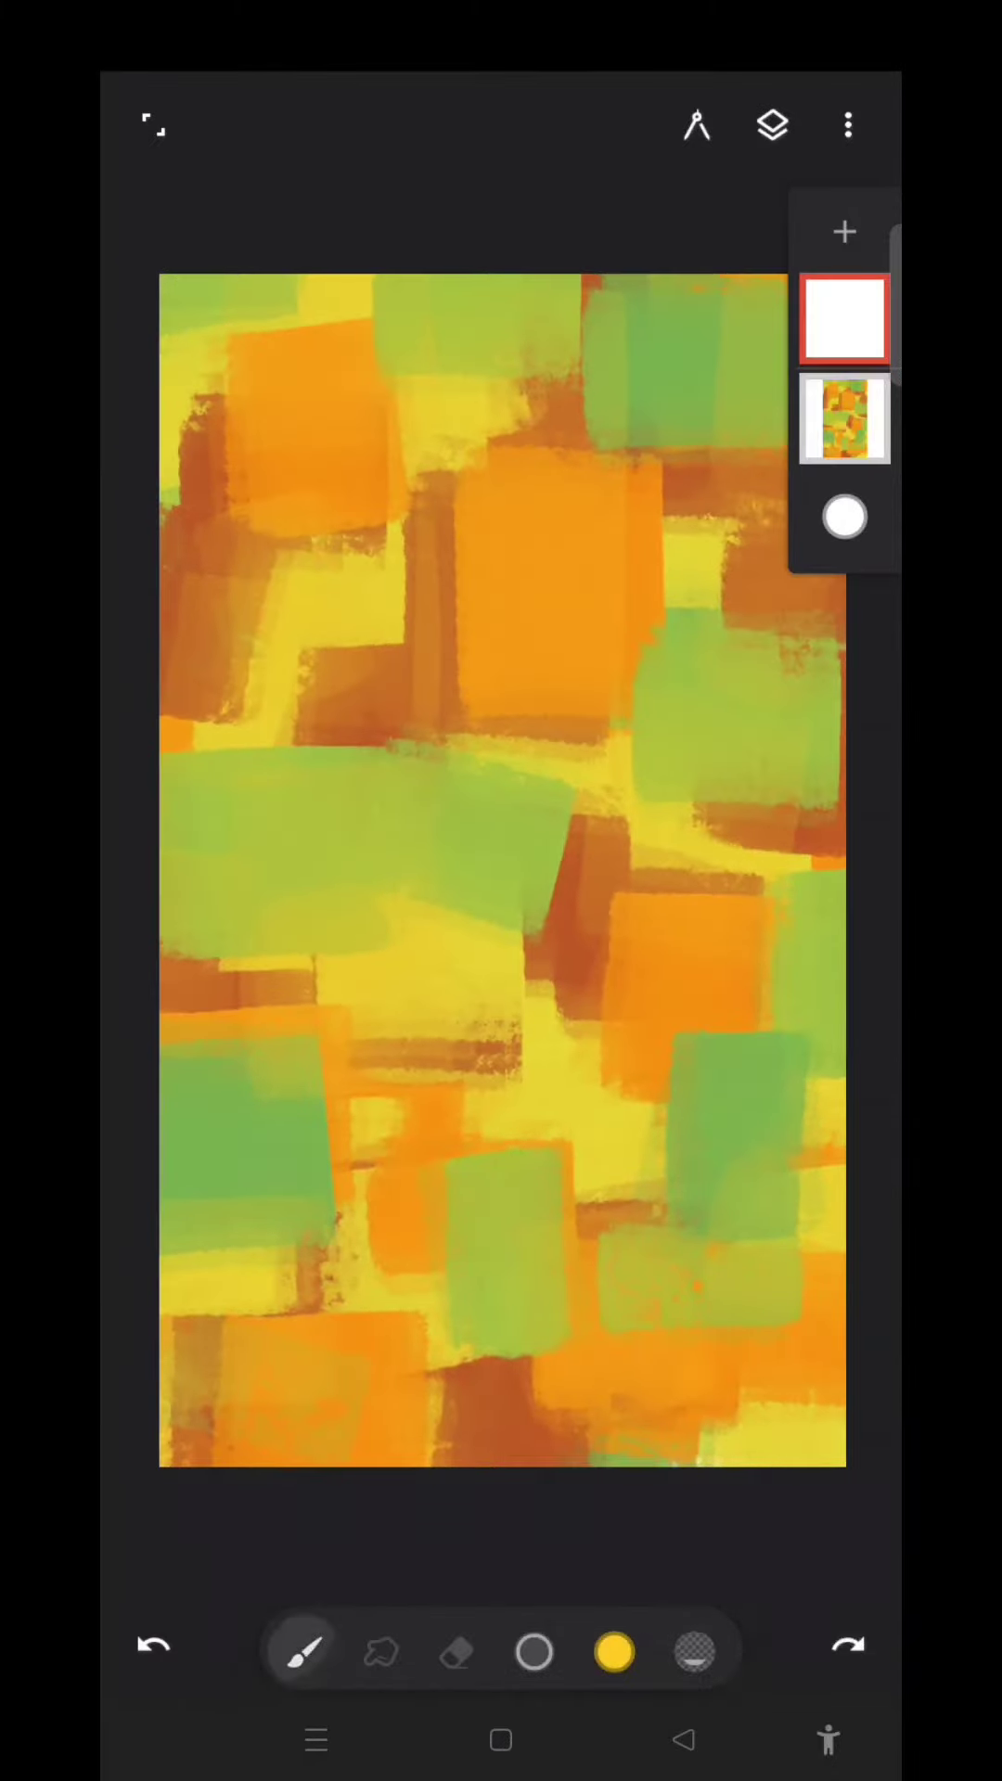
Undo the black test stroke and pick a new painting color before placing the rectangle guide
left_click(304, 1651)
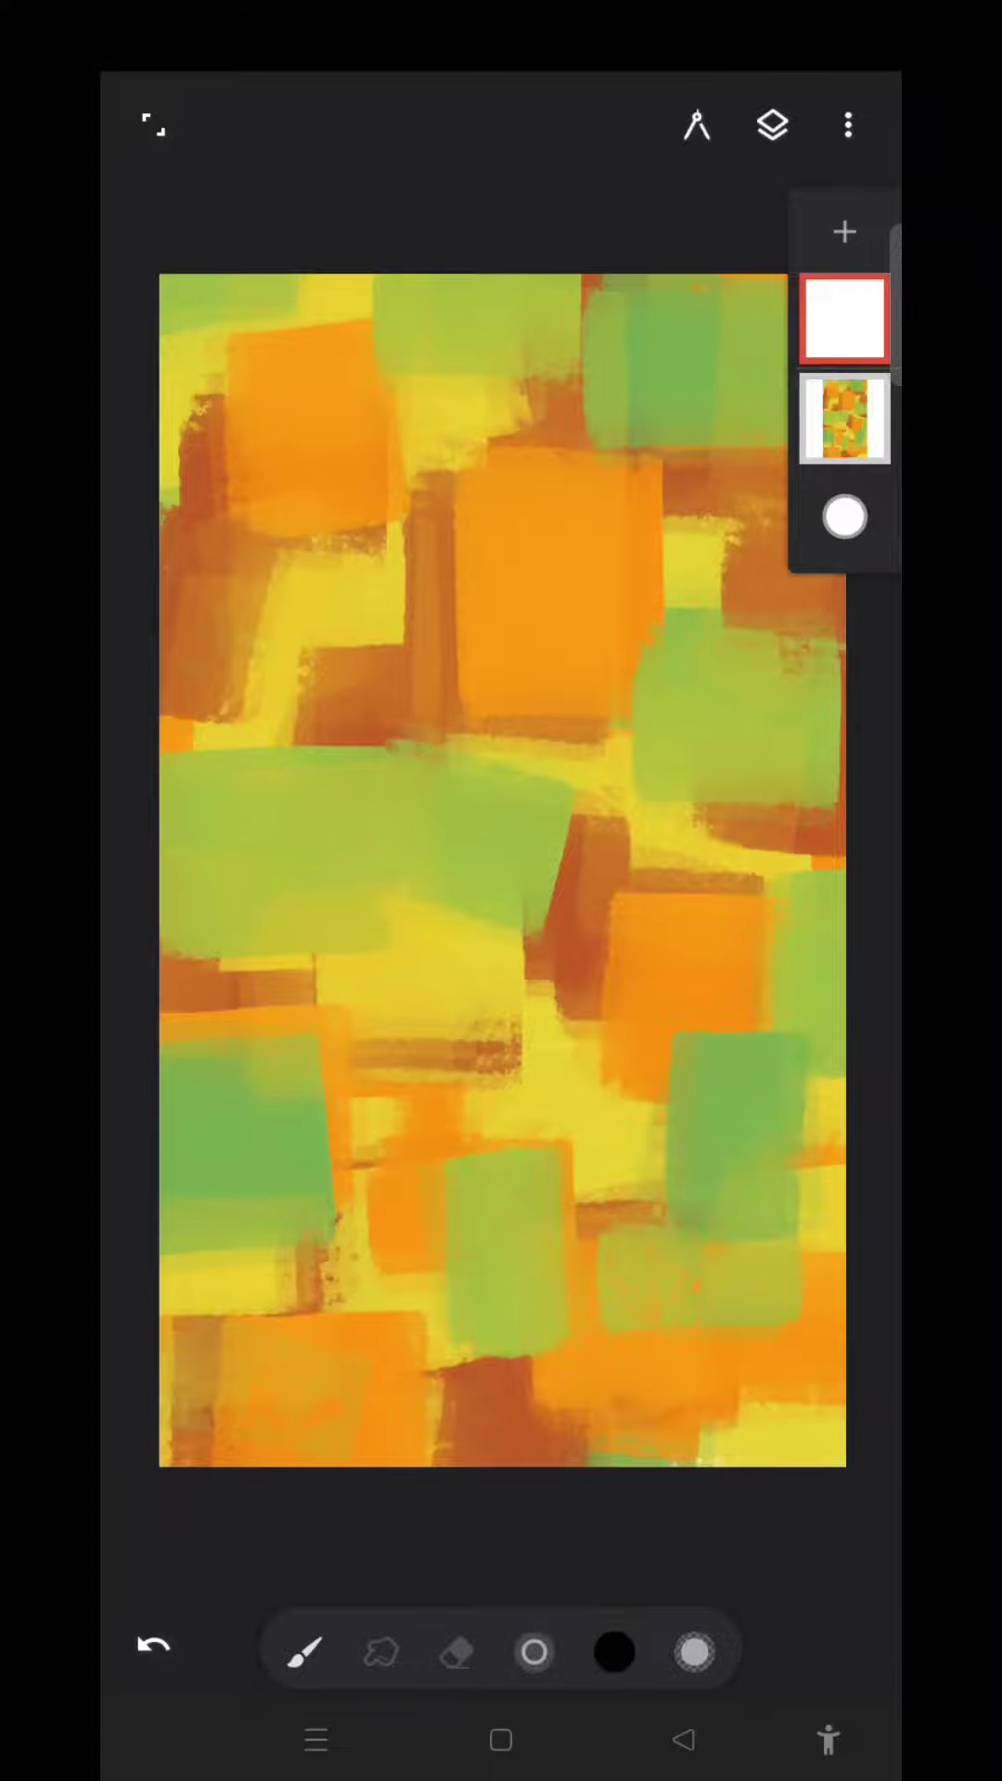
left_click(154, 1648)
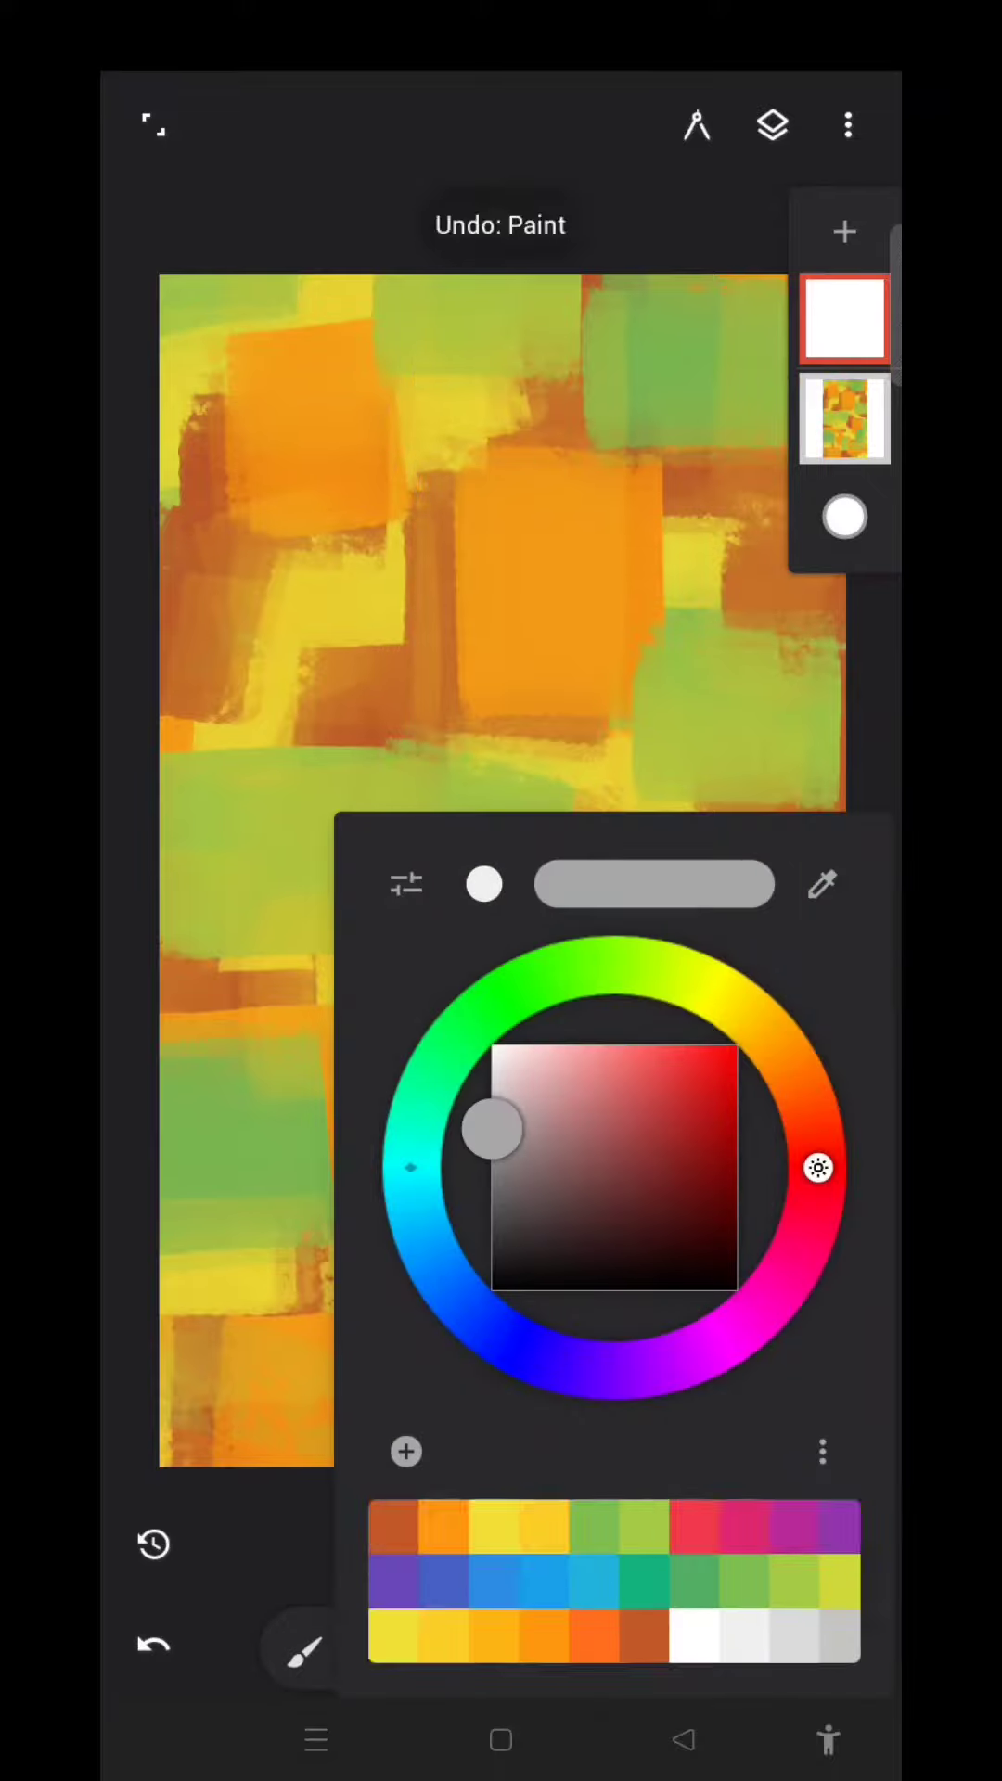
left_click_drag(491, 1131, 491, 1060)
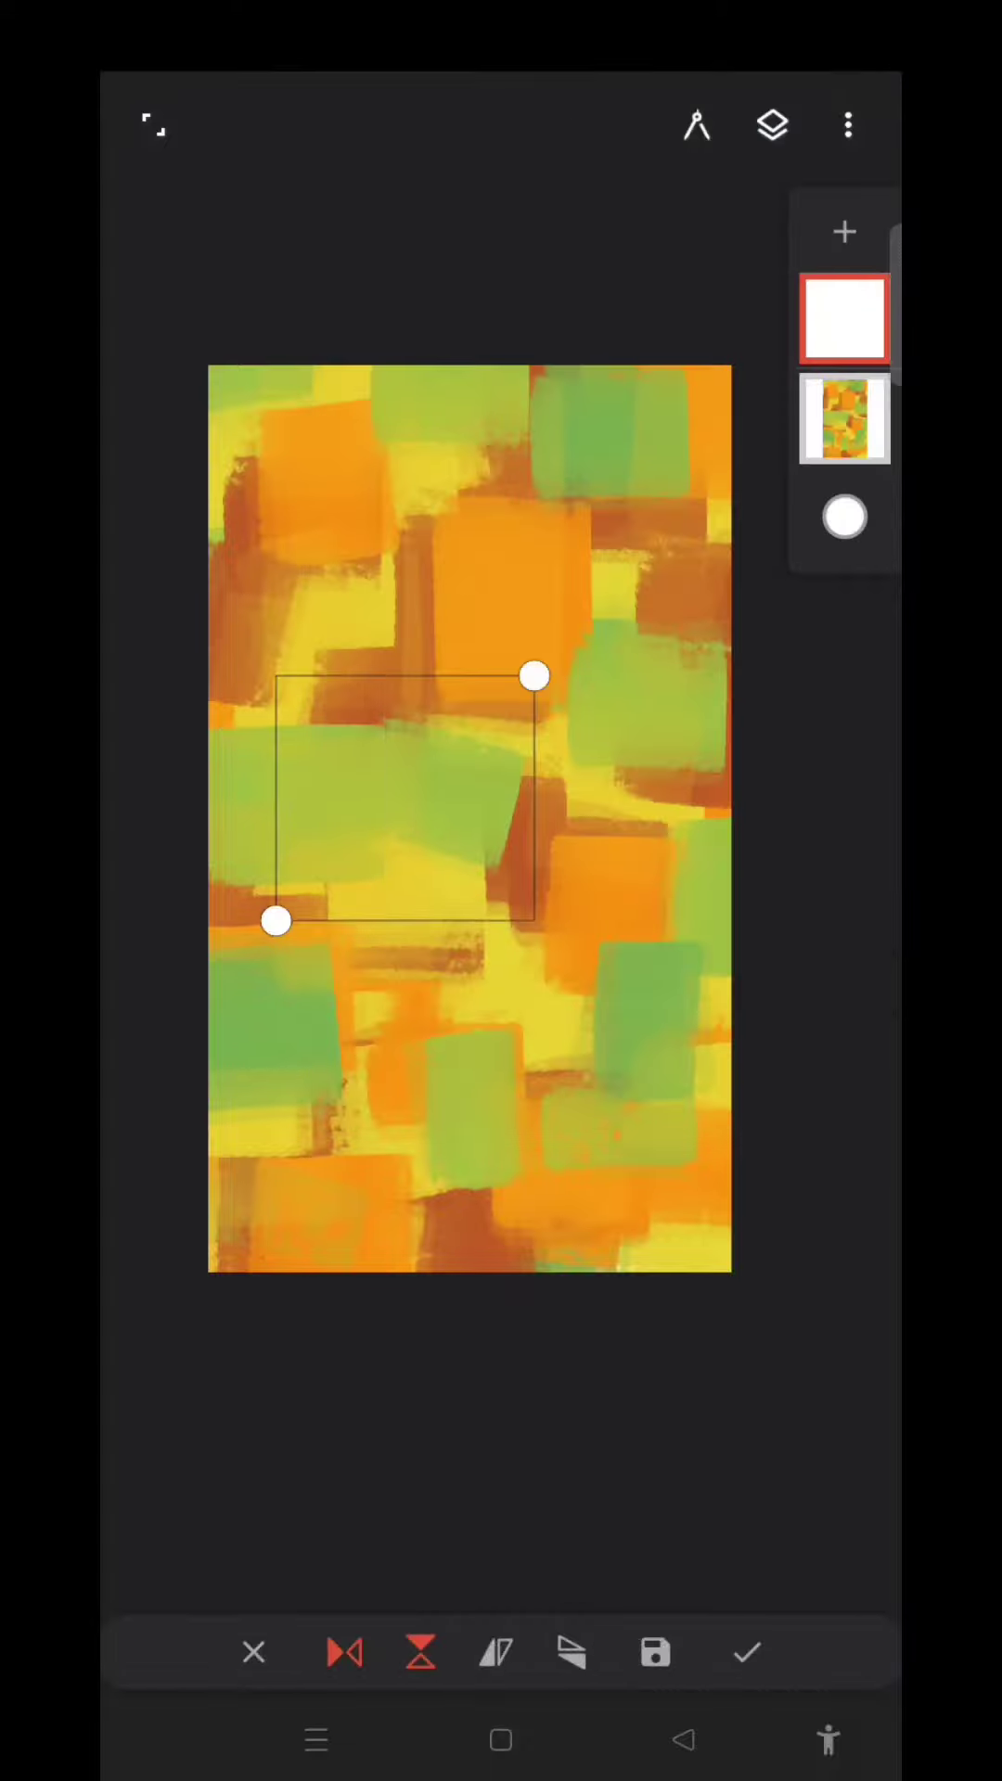
Confirm the guide and paint straight white lines across the patchwork background
left_click(748, 1653)
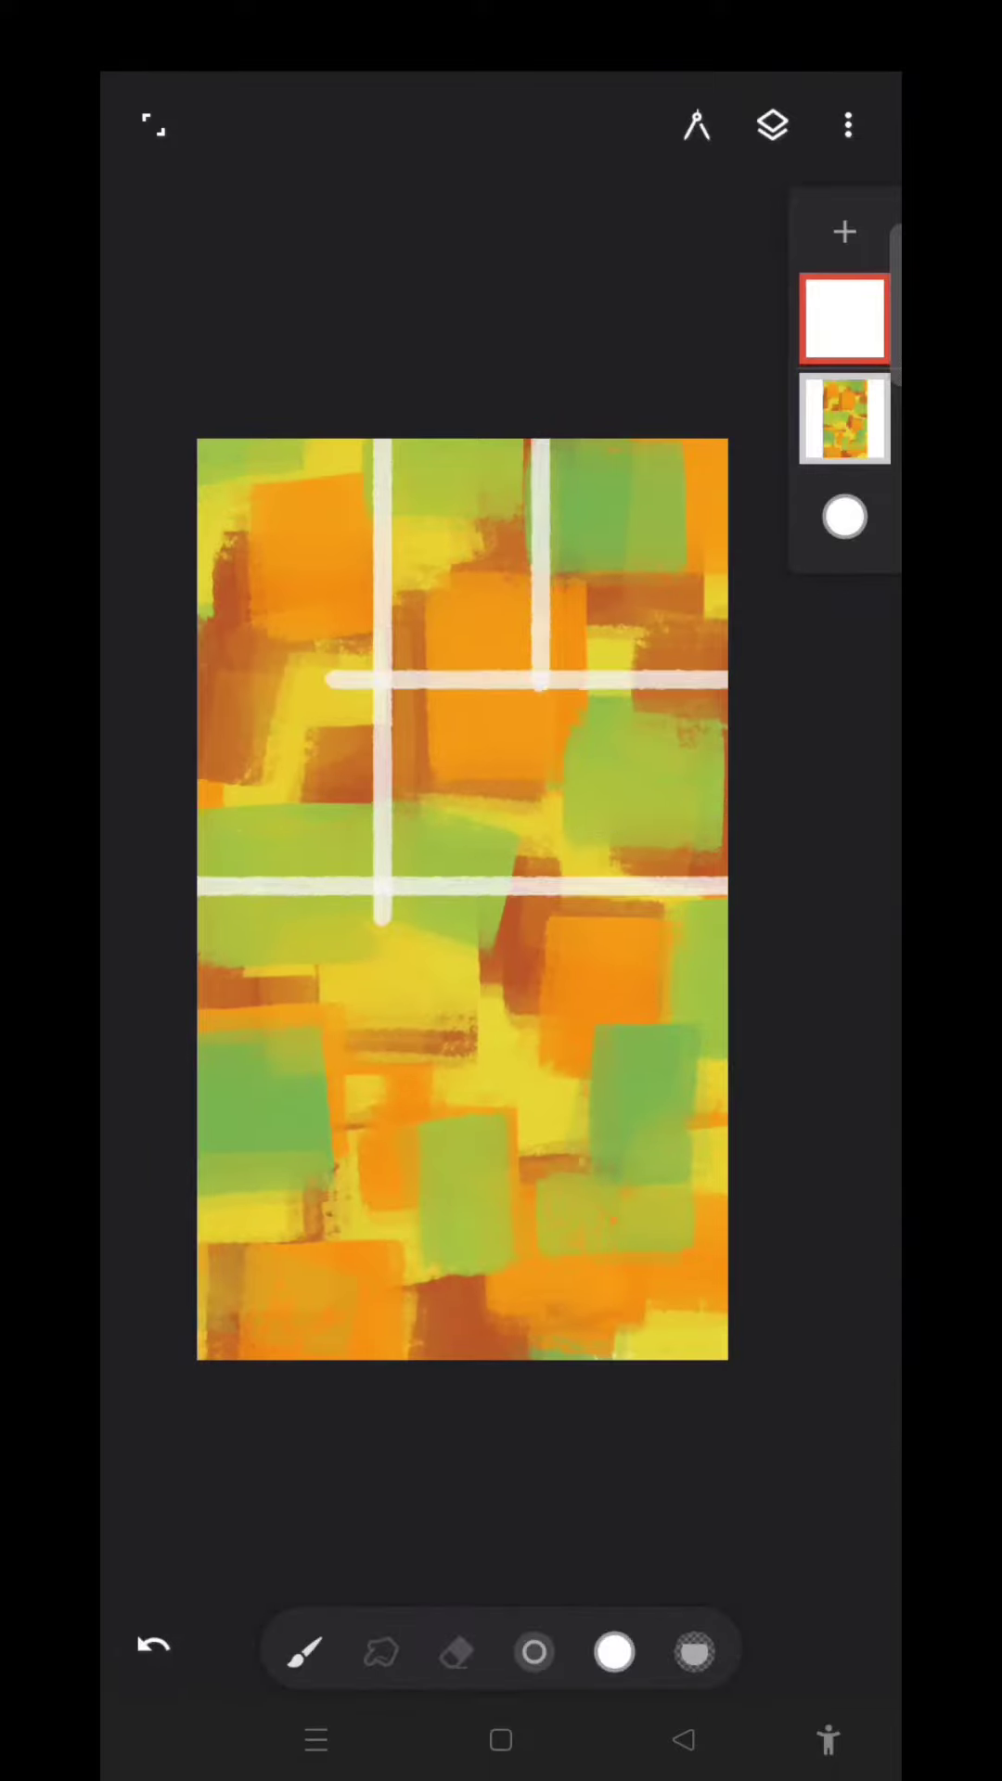
left_click_drag(535, 727, 444, 1318)
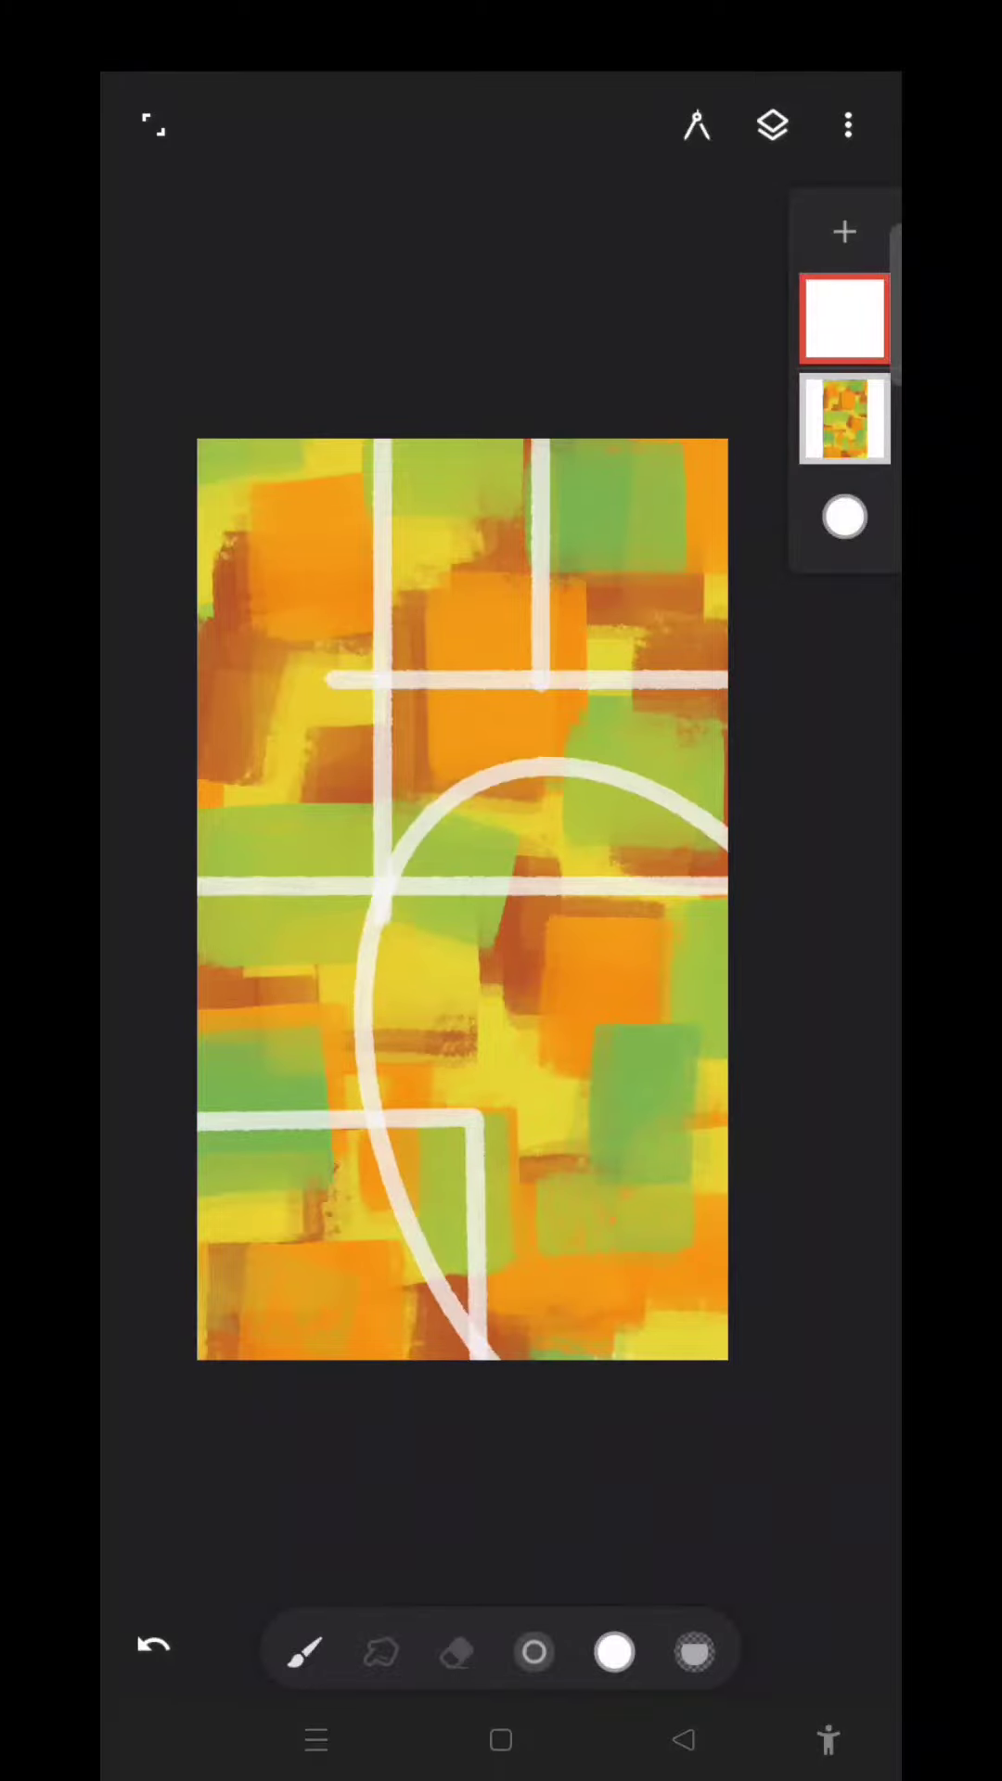
left_click(156, 1644)
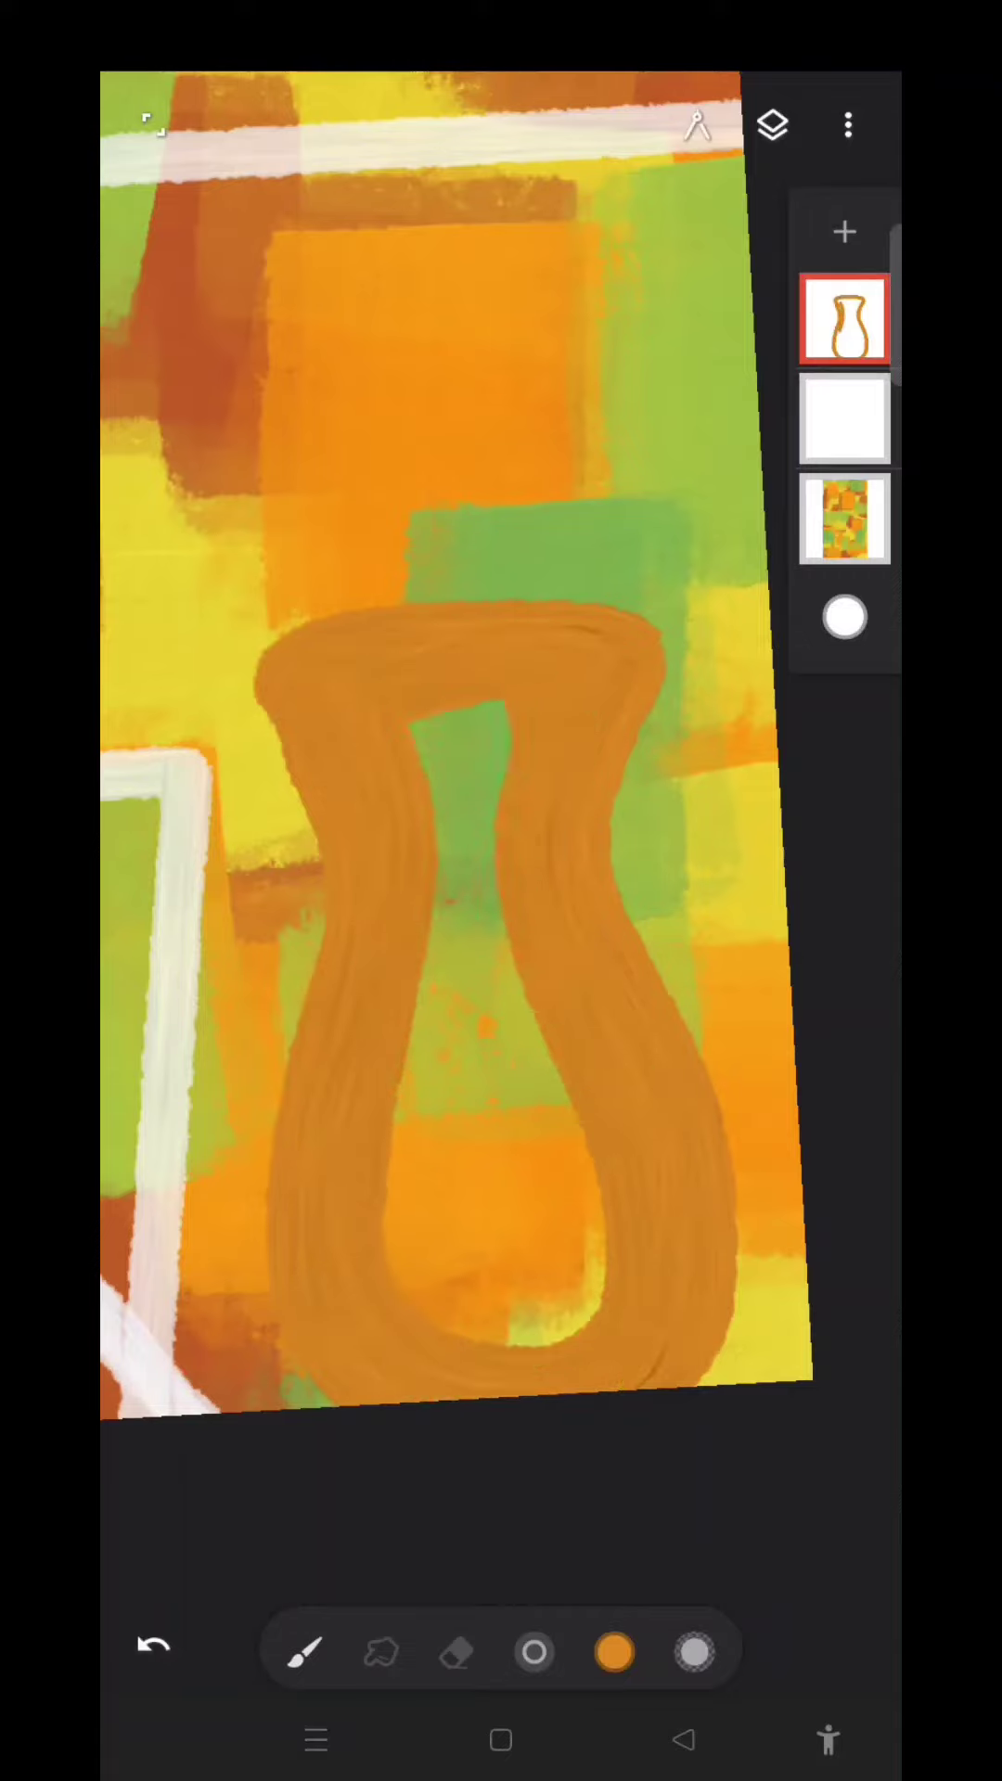
Fill the vase solid orange with the Paint brush before adding the lighter oval patch
left_click(612, 1651)
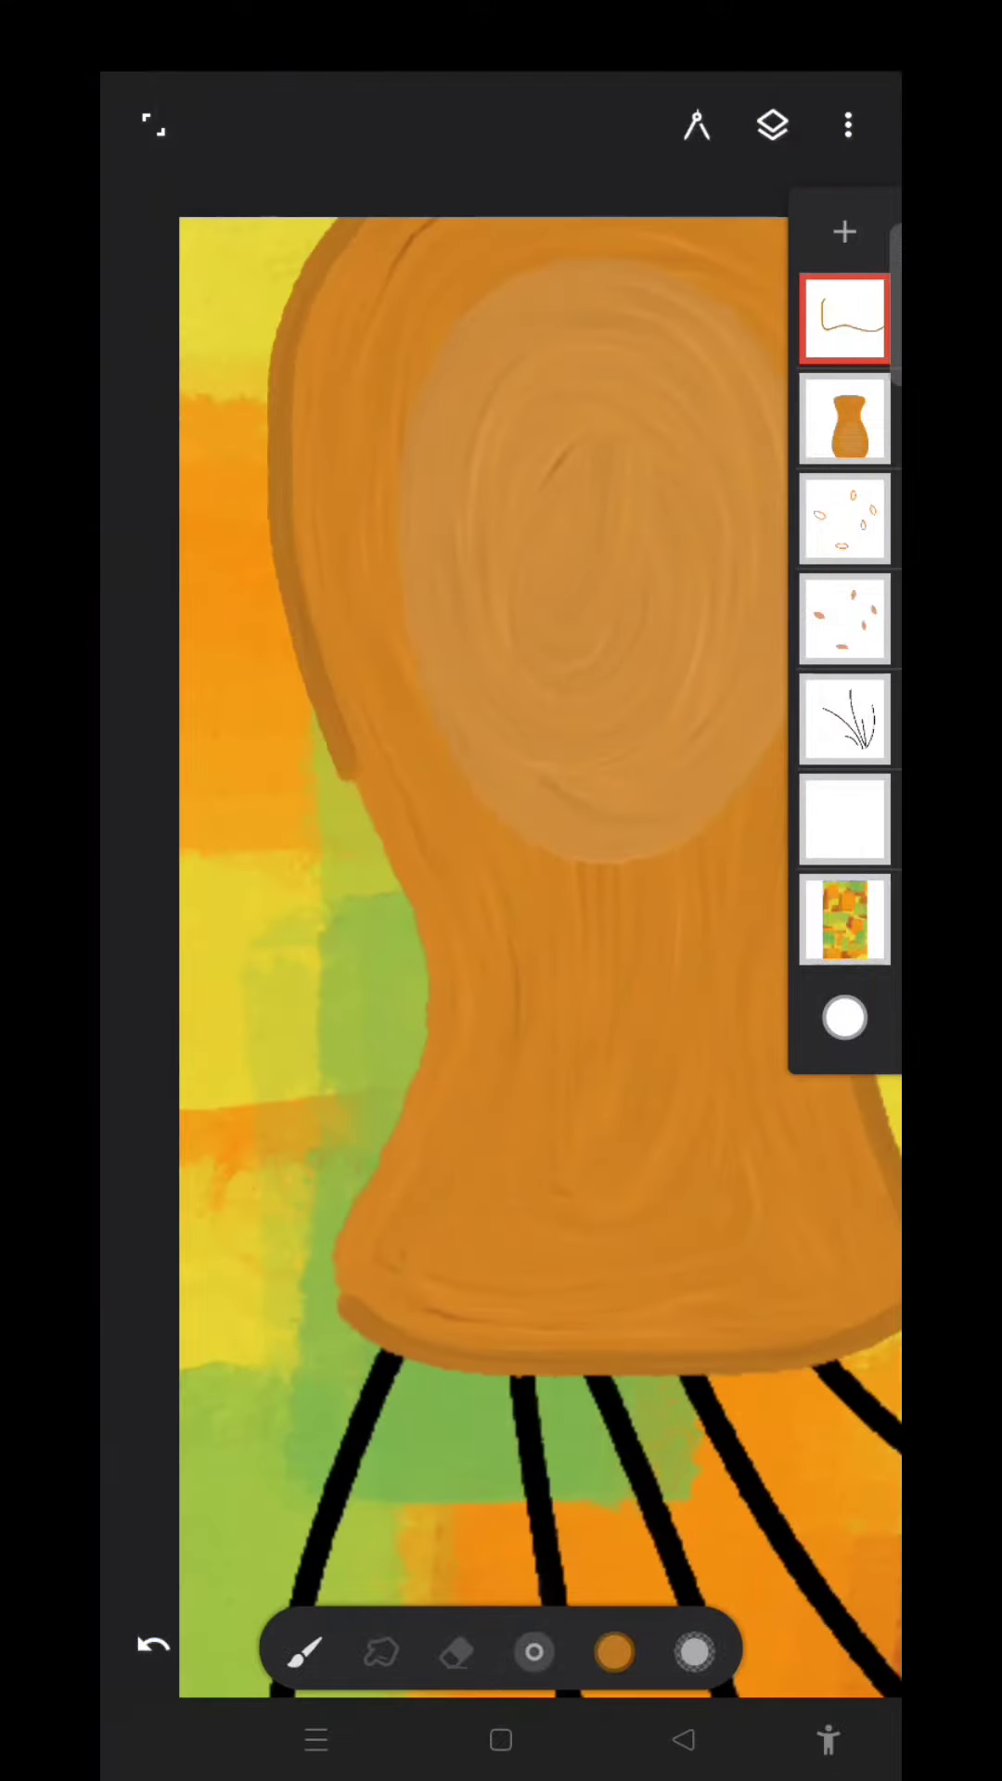
Sketch the second vase outline on the top layer and show the Paint brush collection
left_click(154, 1644)
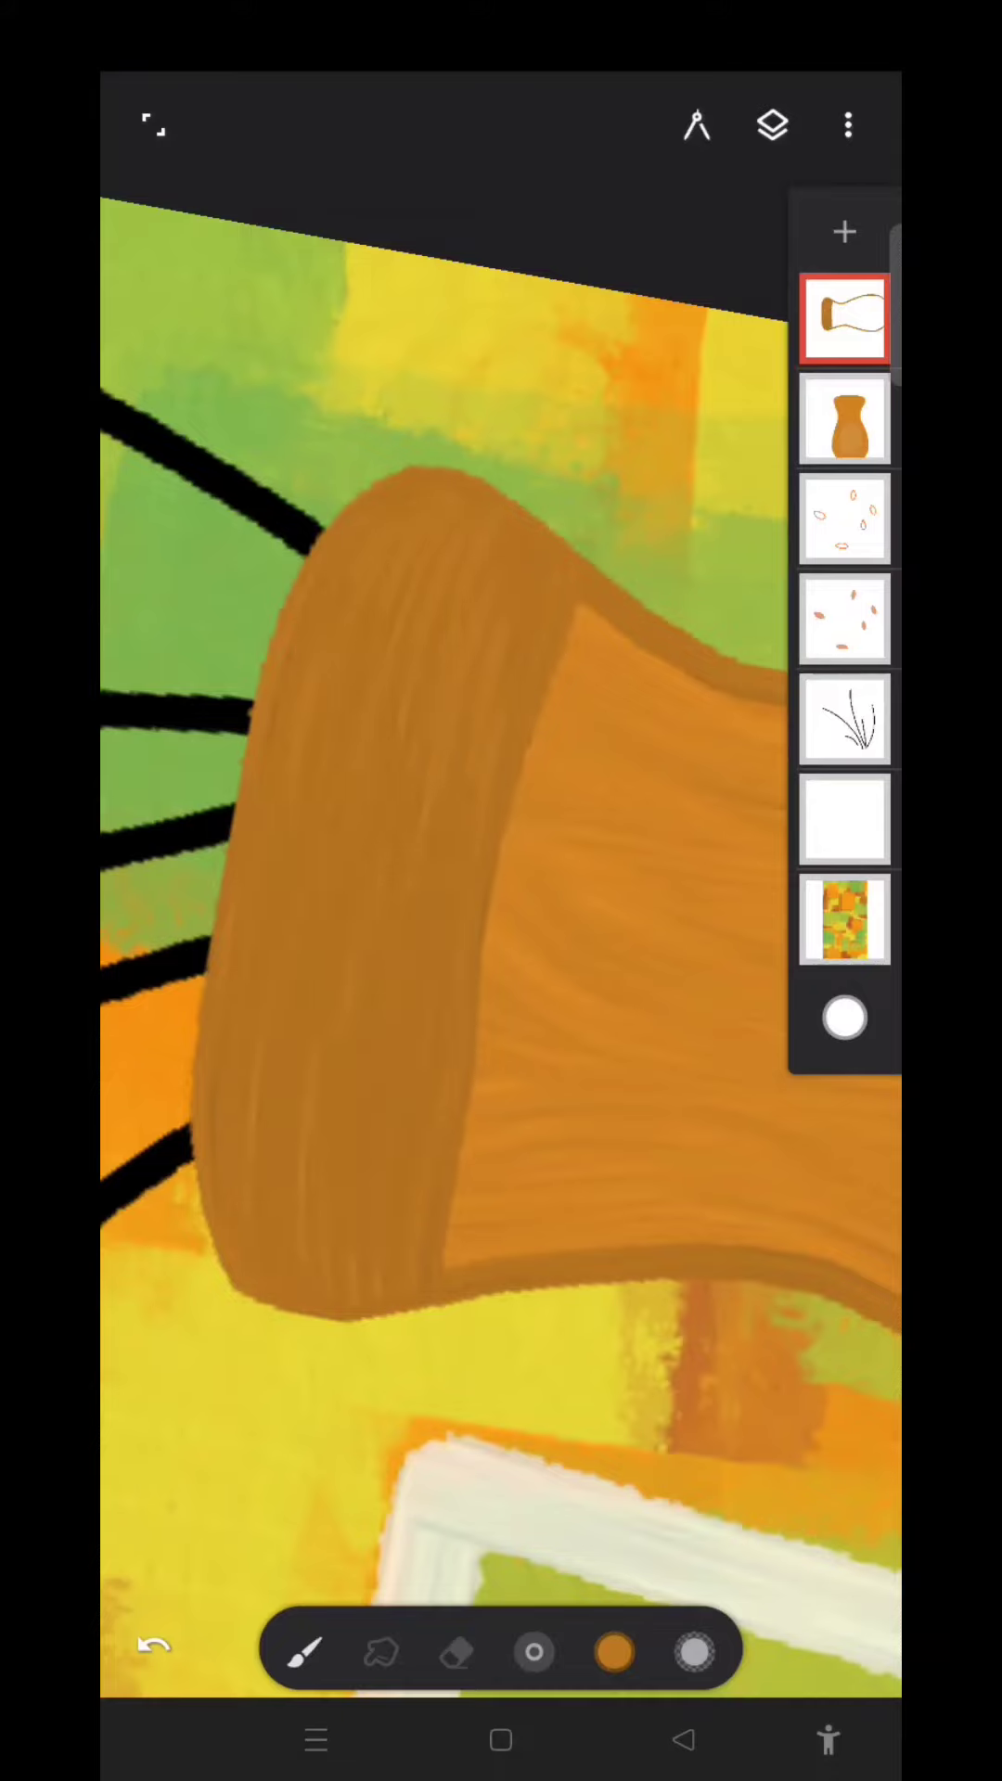
left_click(156, 1644)
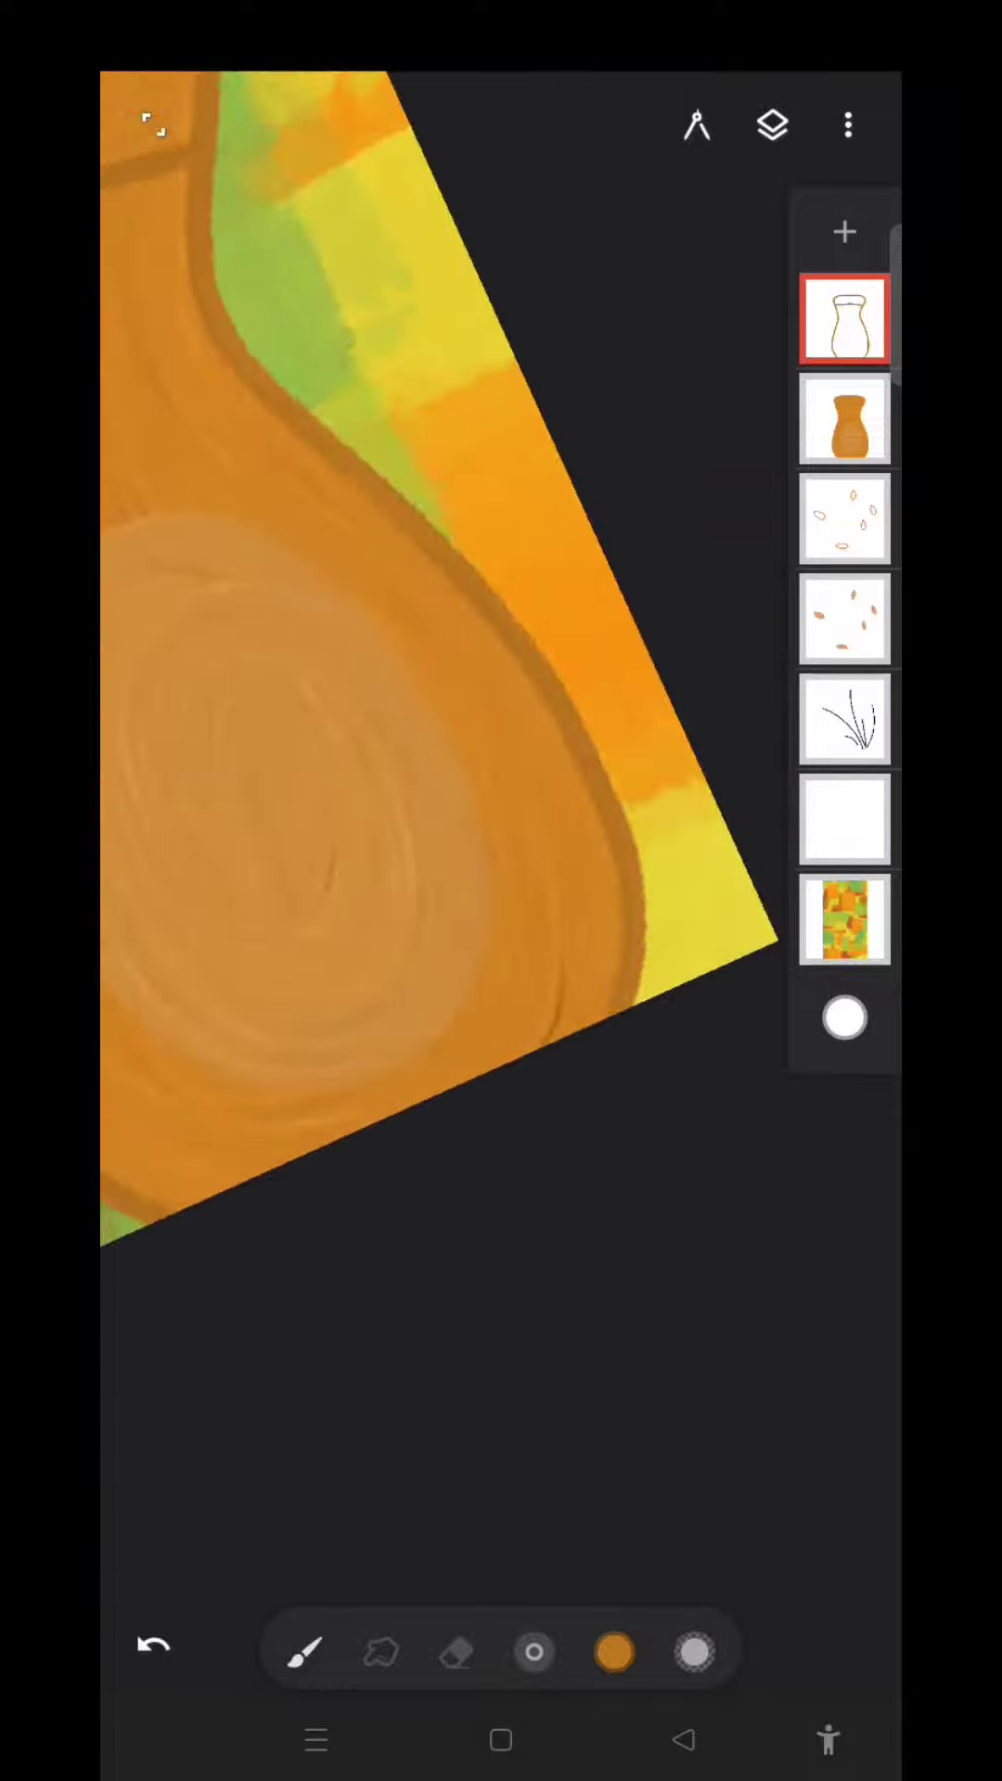
left_click(304, 1653)
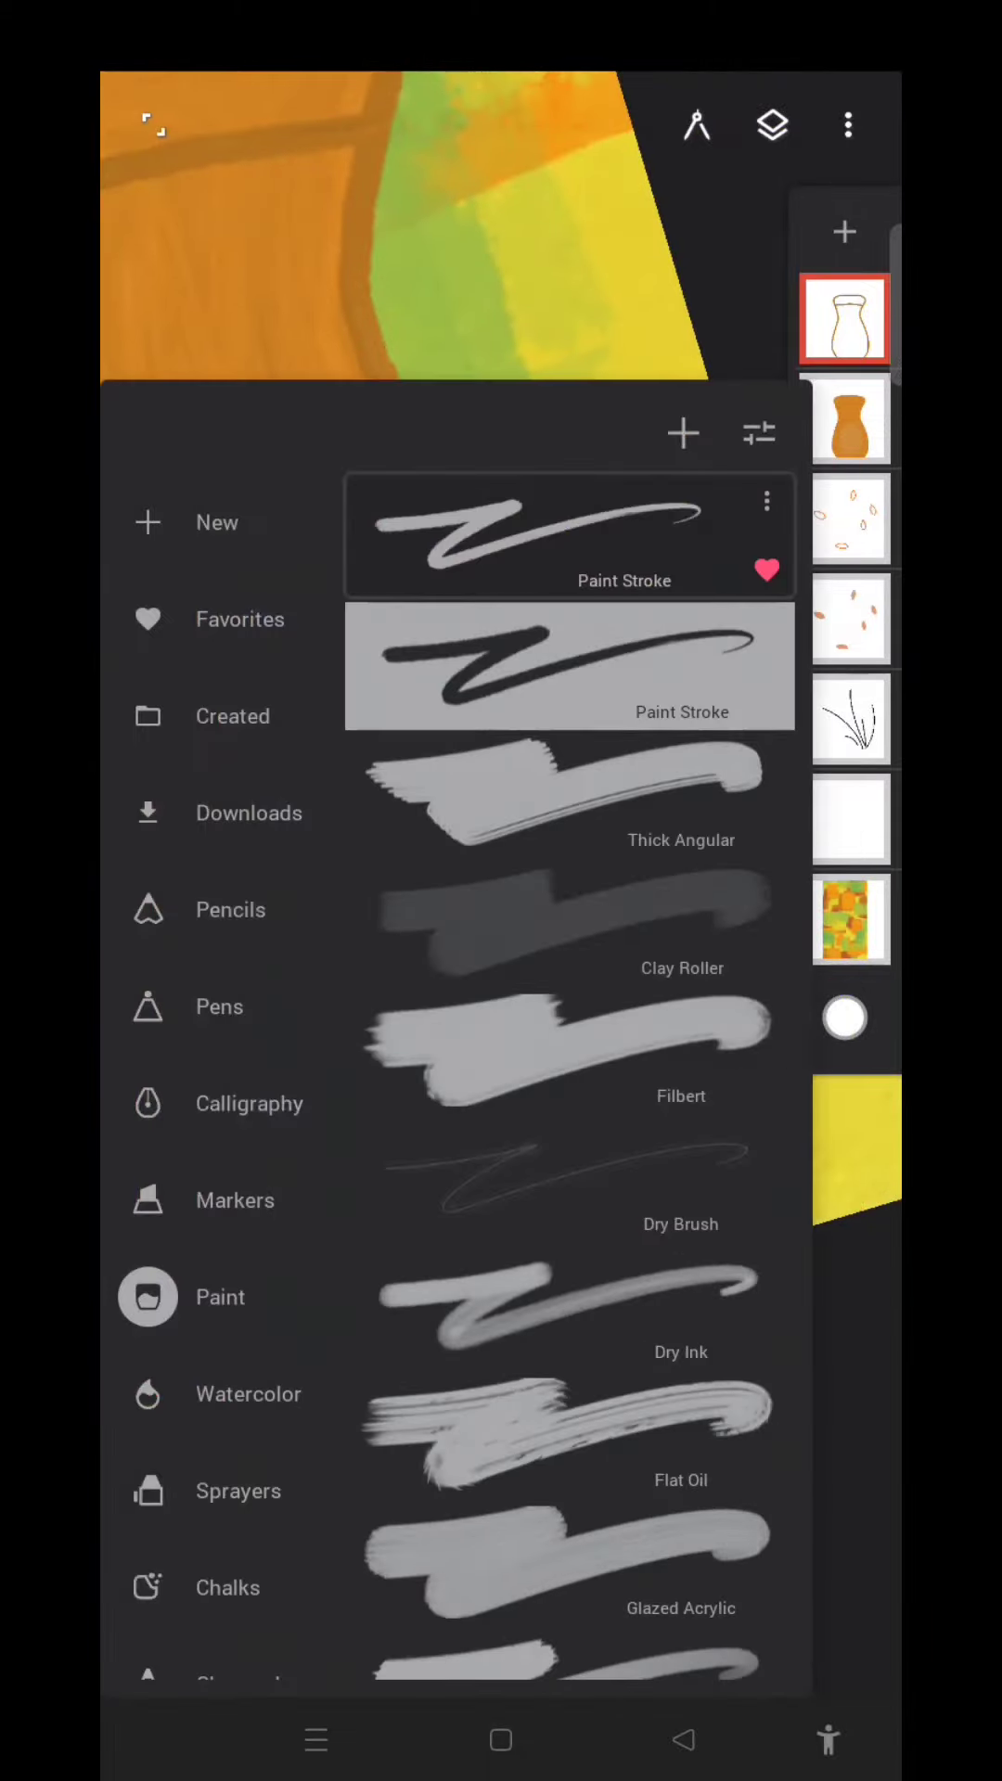